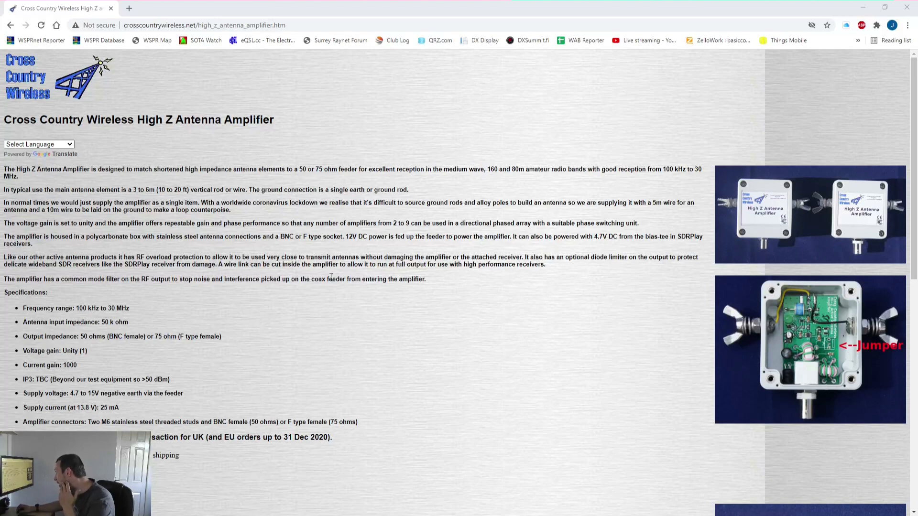
{"action": "mouse_move", "coordinate": [61, 235]}
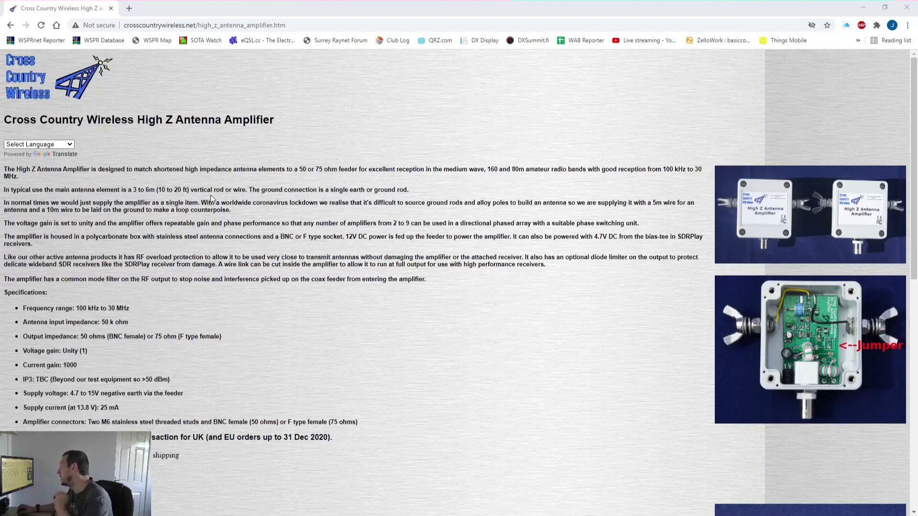
{"action": "mouse_move", "coordinate": [390, 197]}
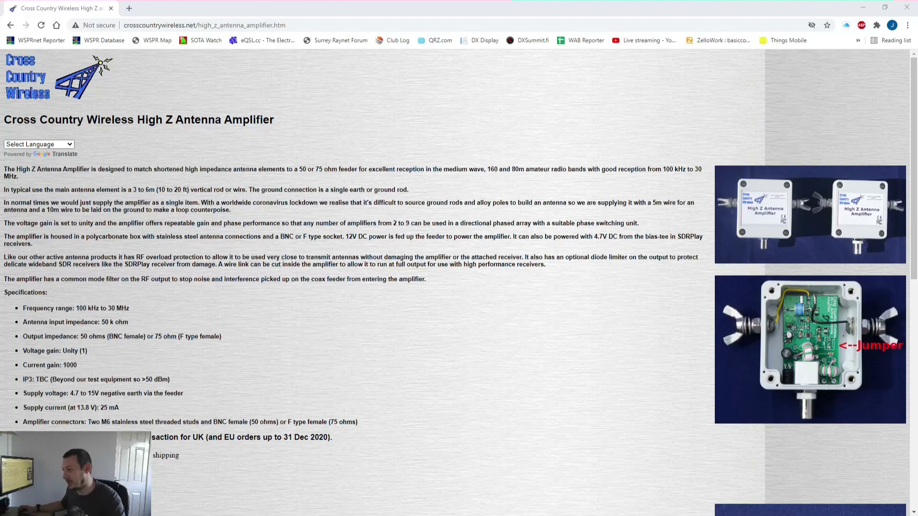
{"action": "left_click_drag", "start_coordinate": [4, 257], "coordinate": [544, 264]}
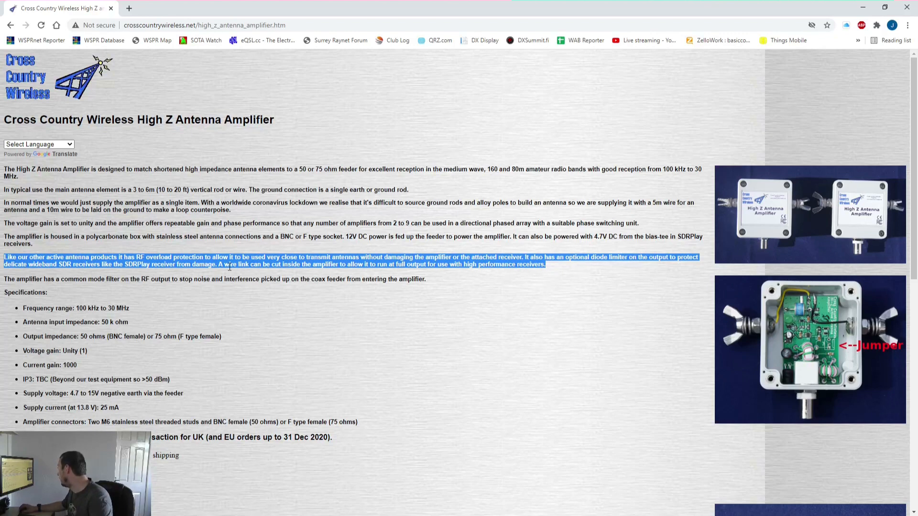
{"action": "mouse_move", "coordinate": [185, 202]}
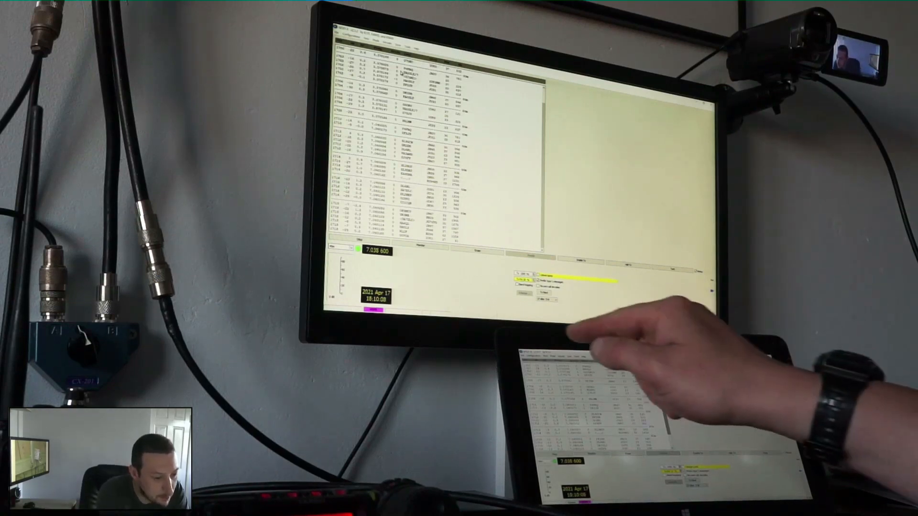
{"action": "mouse_move", "coordinate": [597, 375]}
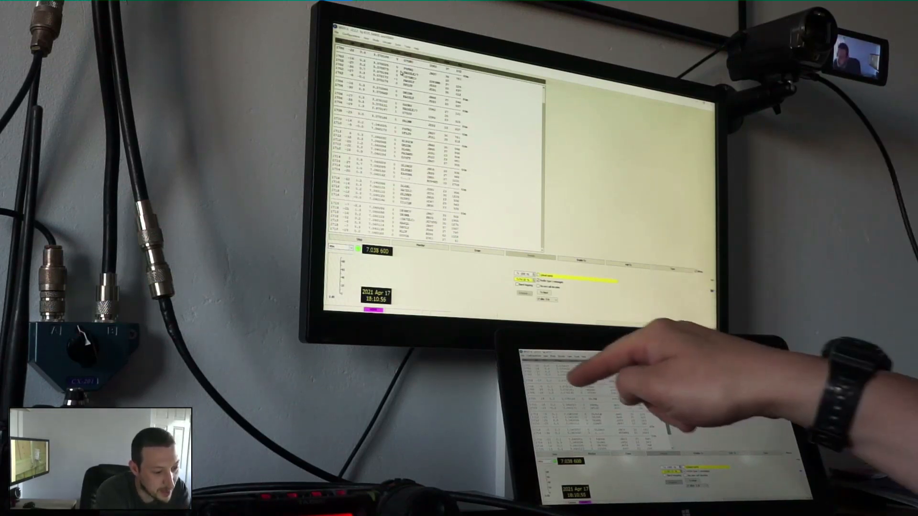